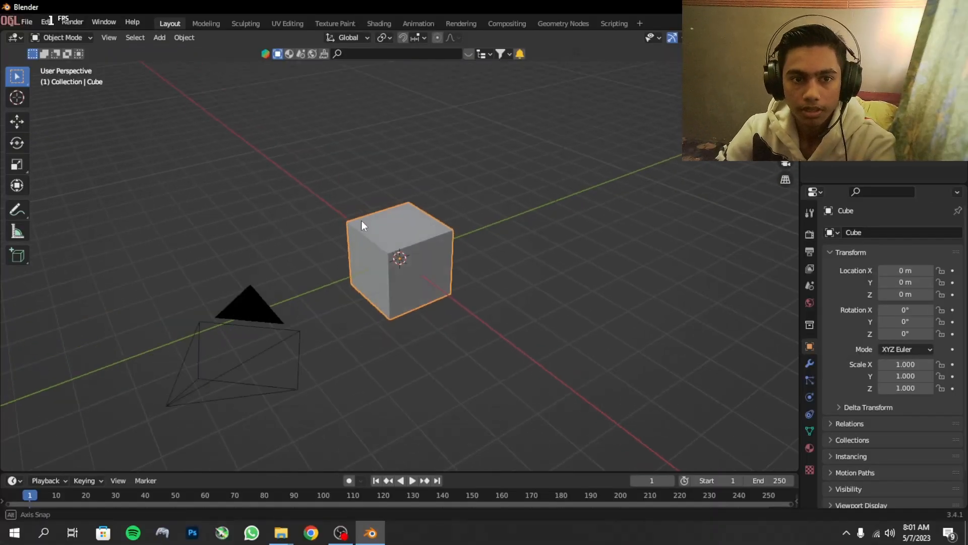
Delete the default scene objects and add a cube scaled 2.854, raised to 3.708 m
scroll("down", 3)
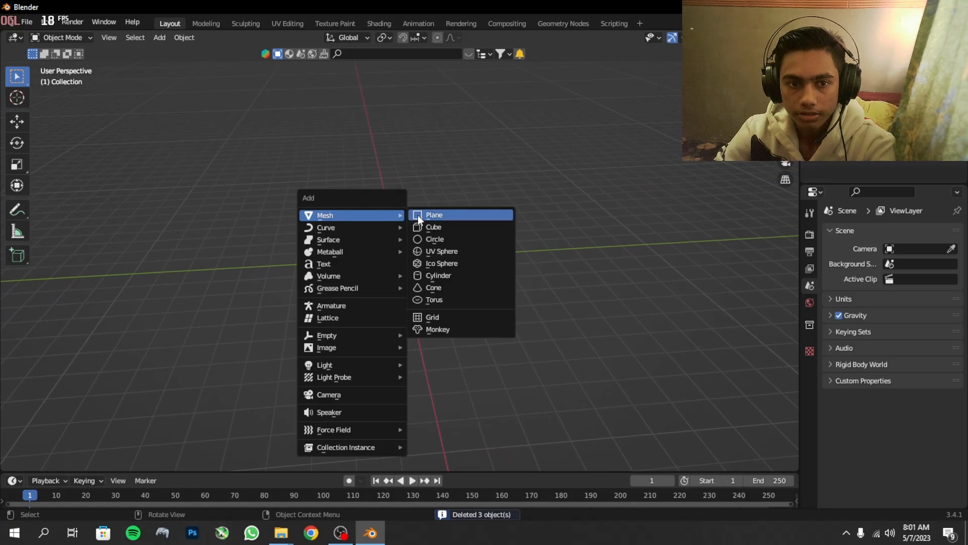
left_click(434, 227)
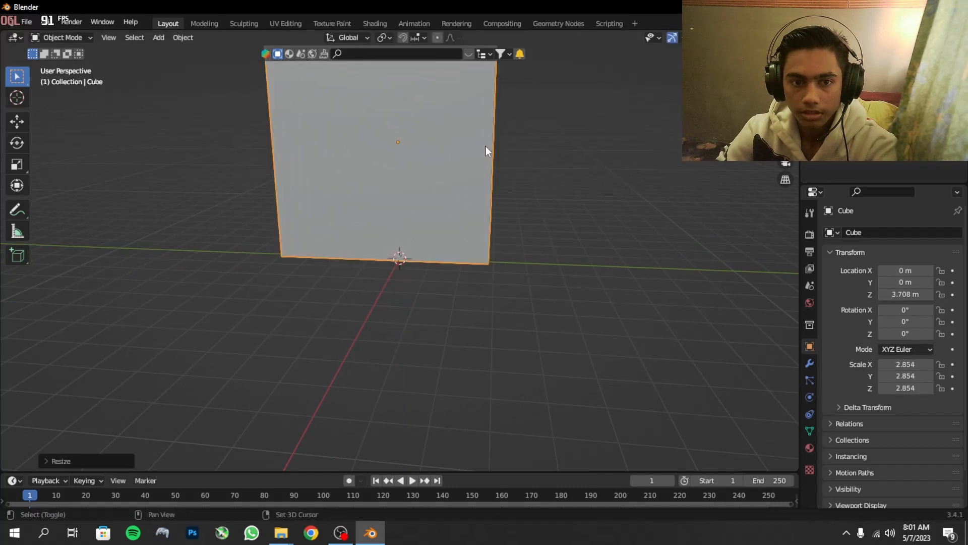
left_click_drag(487, 151, 481, 274)
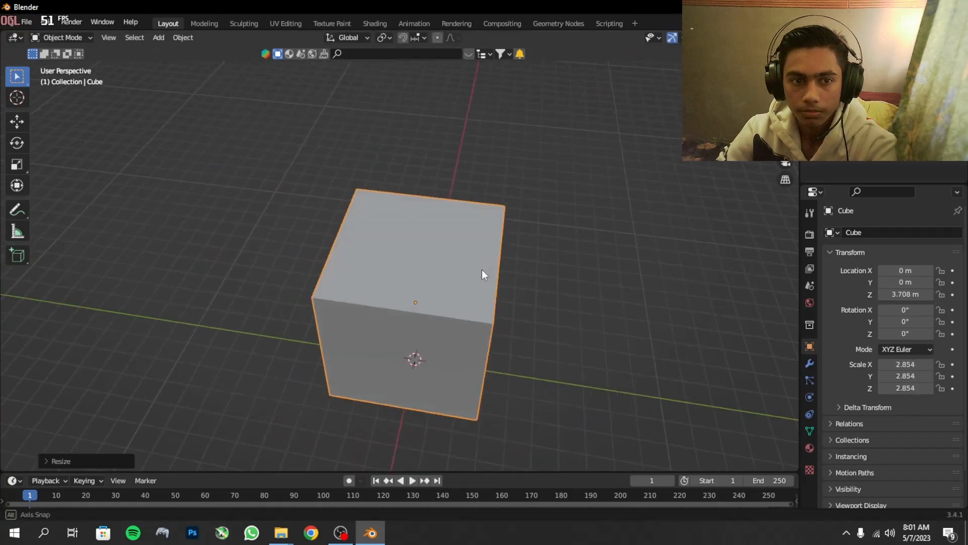
key("Tab")
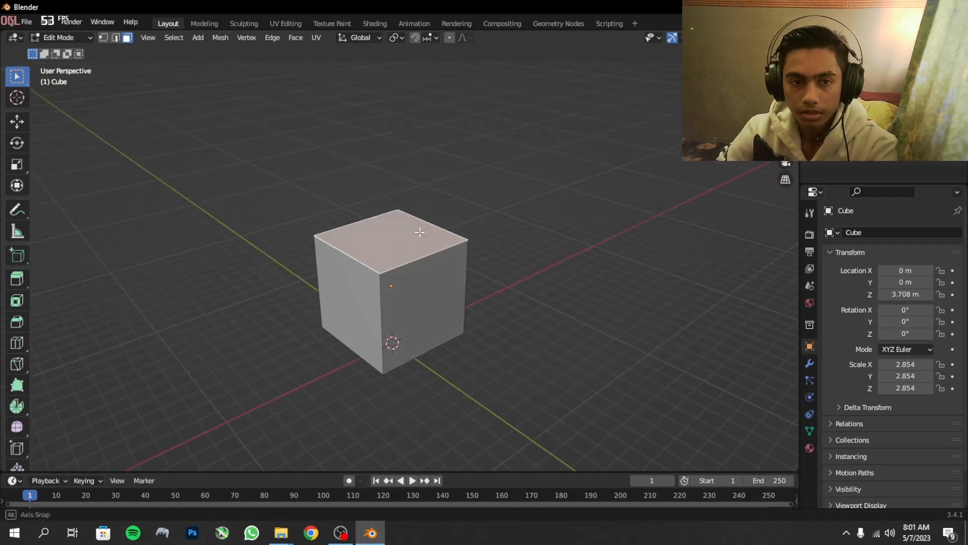
Pull the cube's top face upward into a tall box, then scale it along Y to 3.525
key("g")
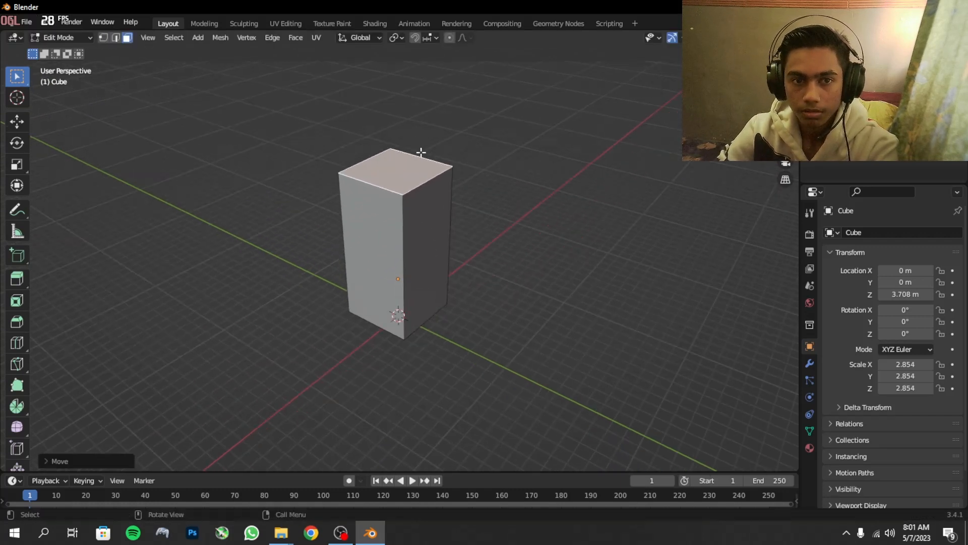
key("g")
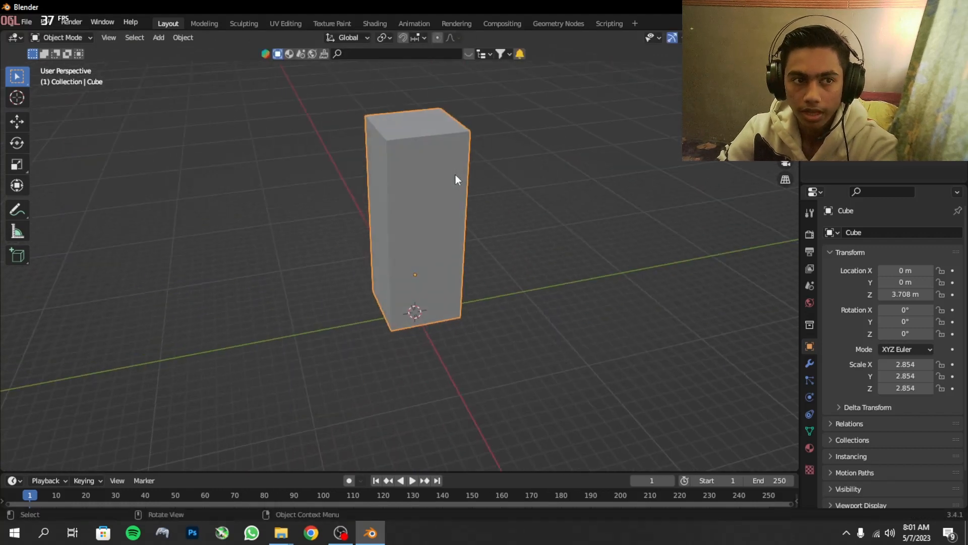
left_click_drag(457, 179, 447, 278)
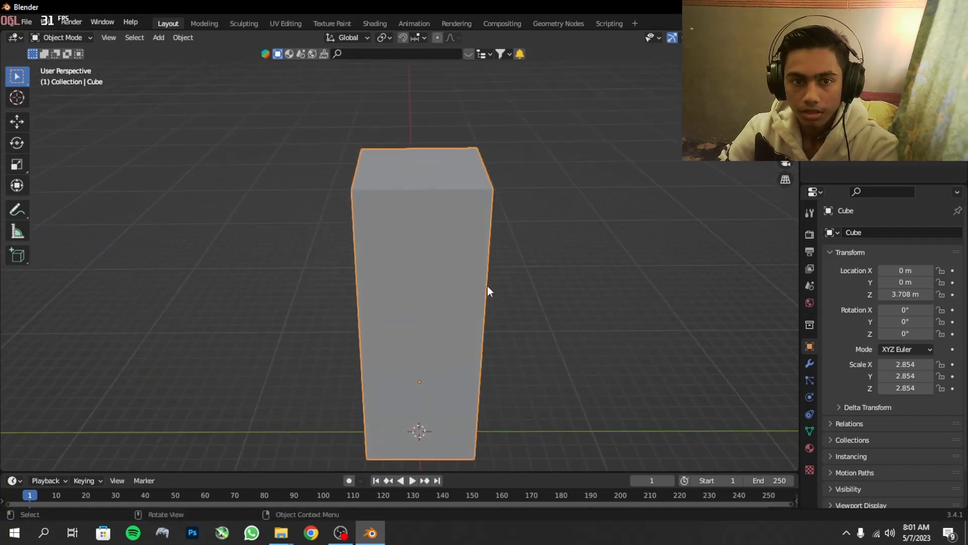
key("s")
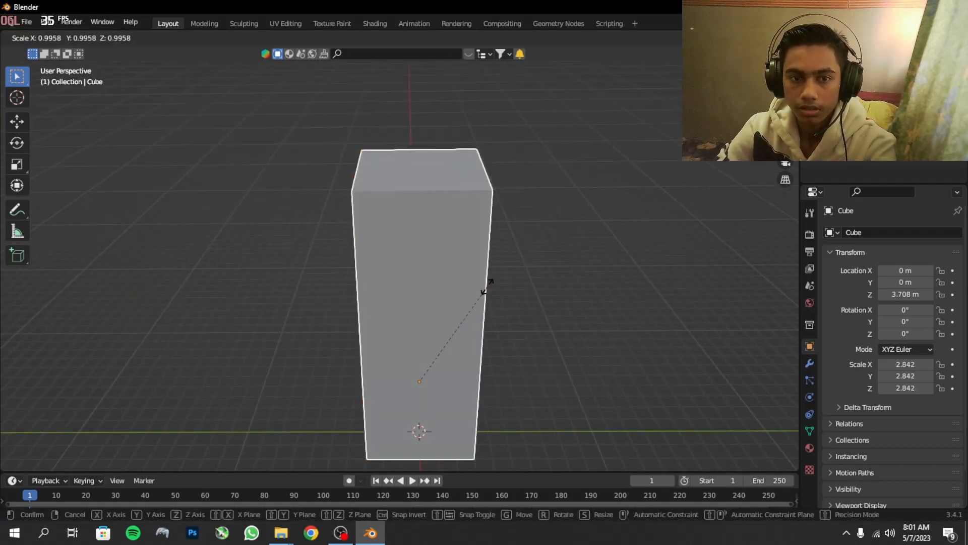
left_click(535, 296)
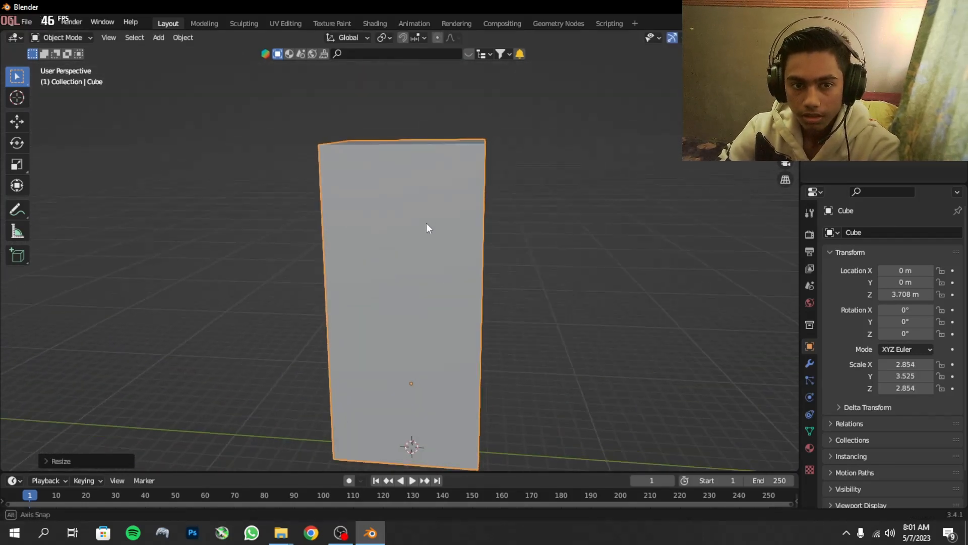
Add a UV sphere inside the tall box and apply Shade Smooth to it
left_click(158, 37)
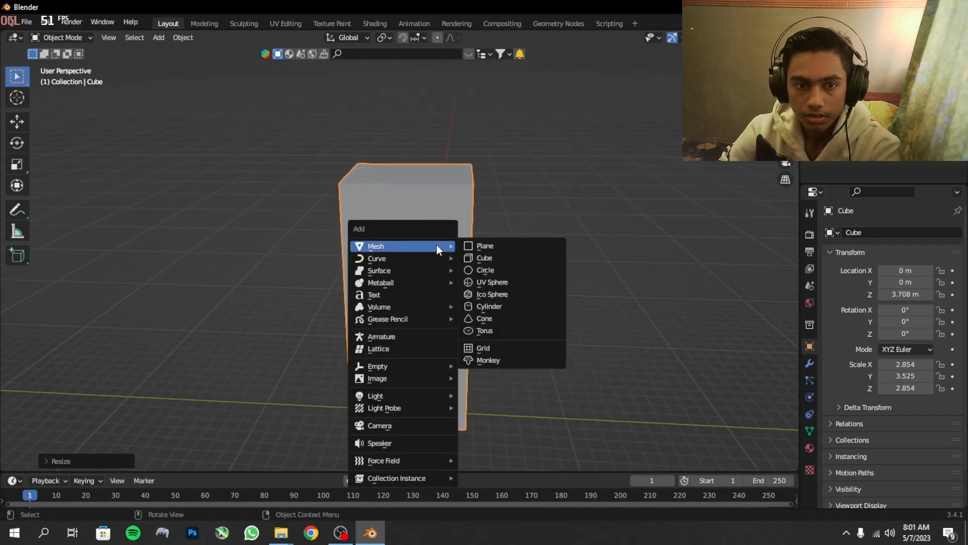
mouse_move(502, 282)
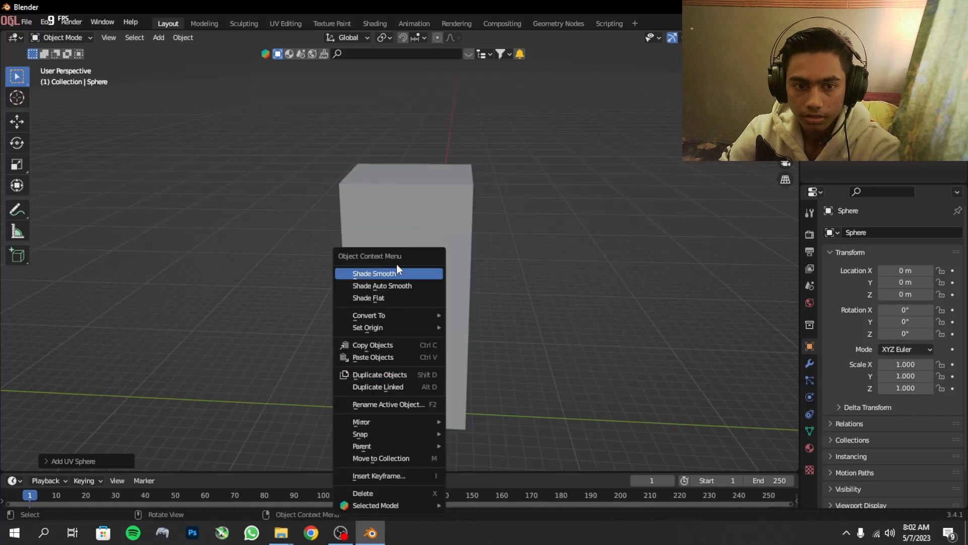
left_click(374, 273)
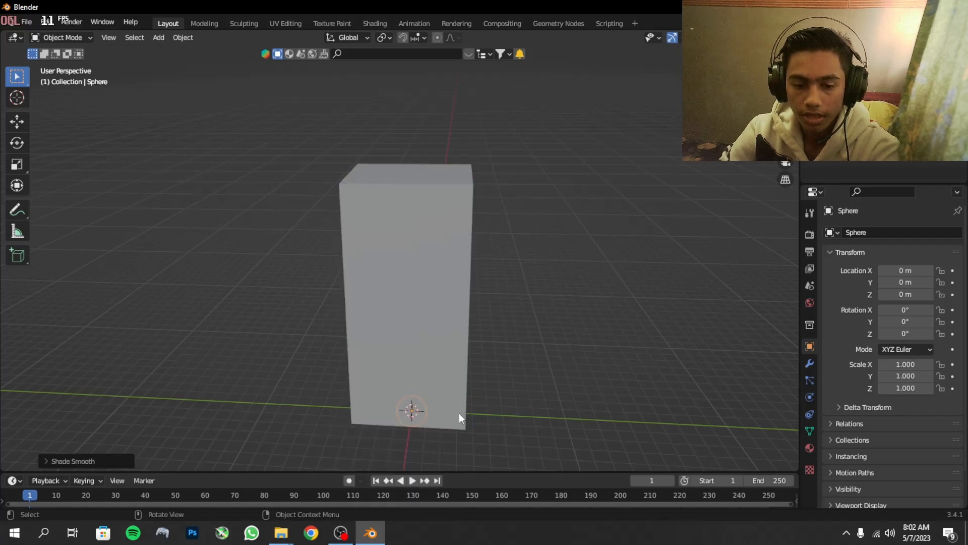
key("g")
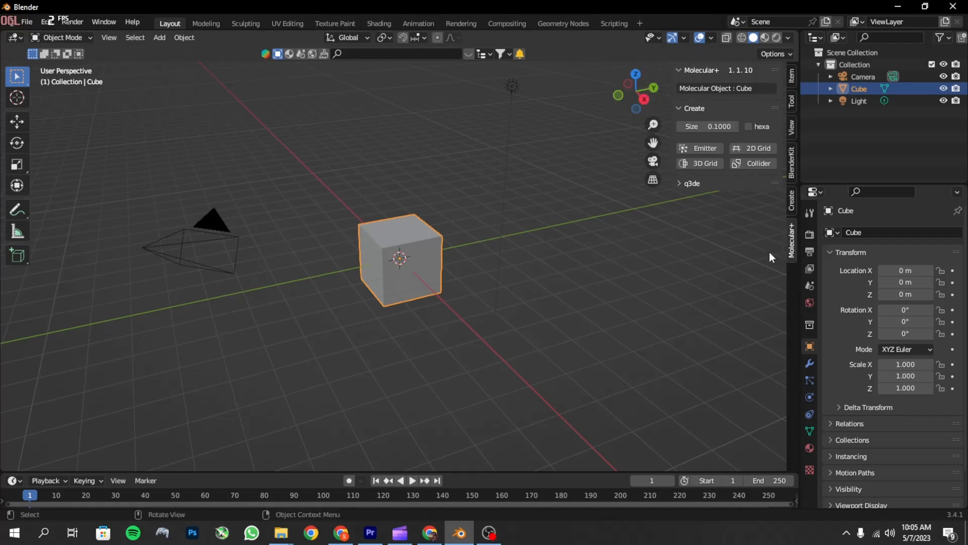
mouse_move(748, 259)
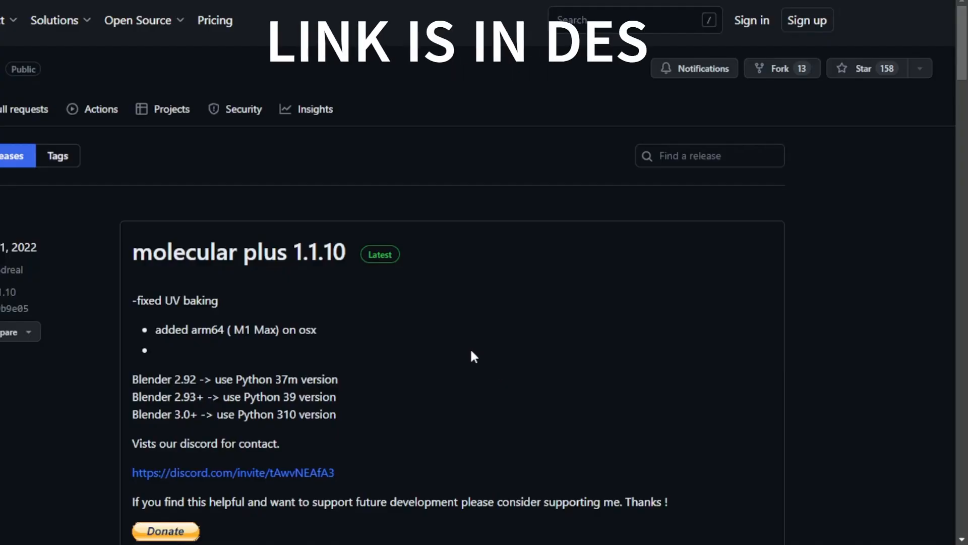
Scroll the molecular plus 1.1.10 GitHub release down to its downloadable zip assets
scroll("down", 3)
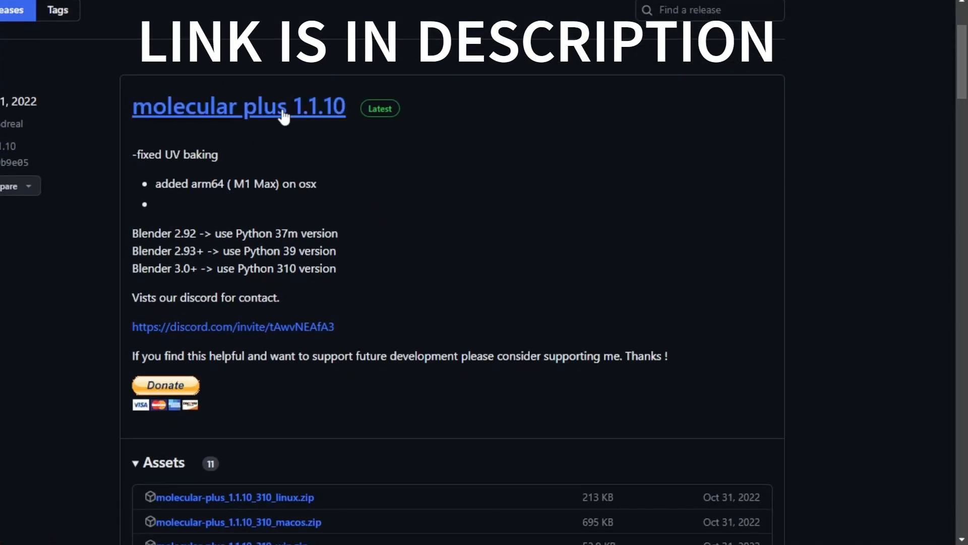
scroll("down", 3)
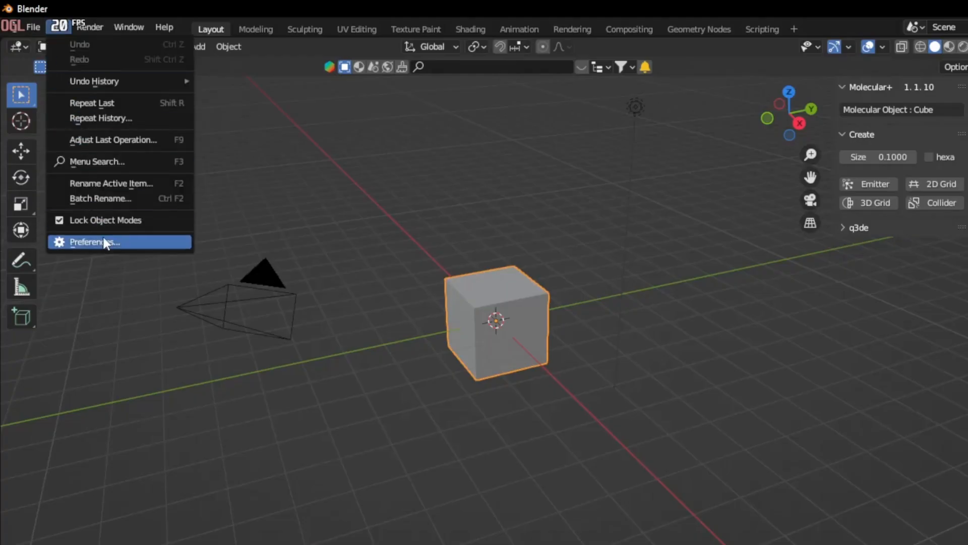
Go to Preferences > Add-ons and start installing the downloaded Molecular+ zip
left_click(106, 241)
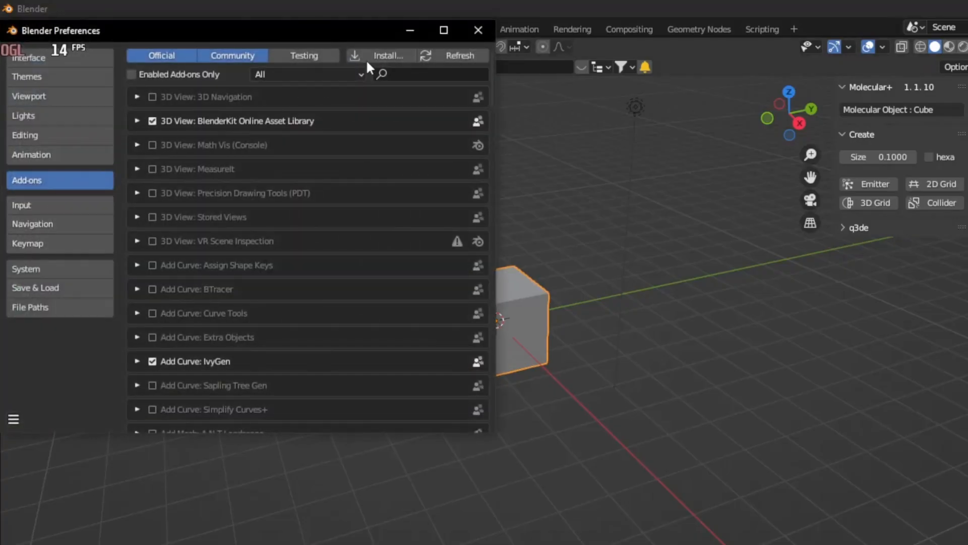
left_click(391, 56)
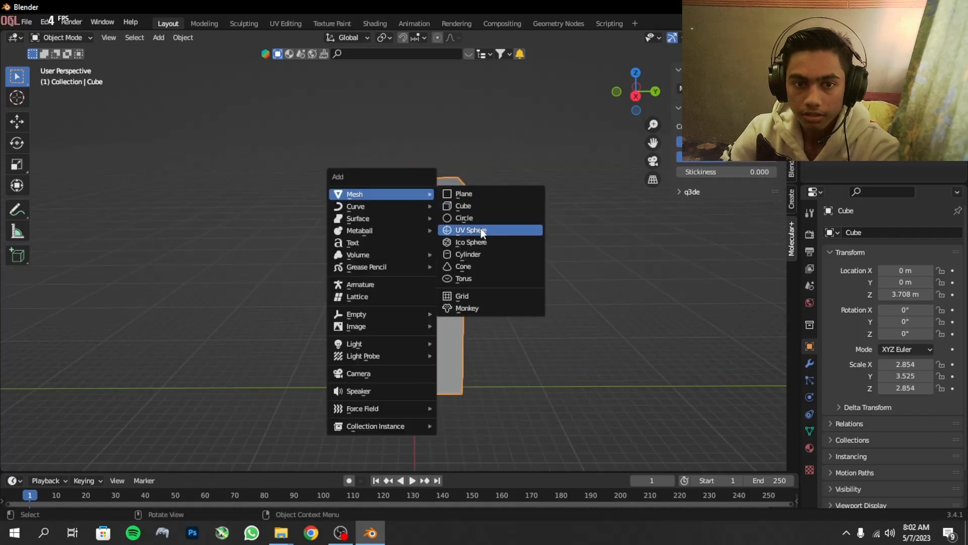
Add a UV sphere beside the tall box as the 70-particle emitter
left_click(471, 230)
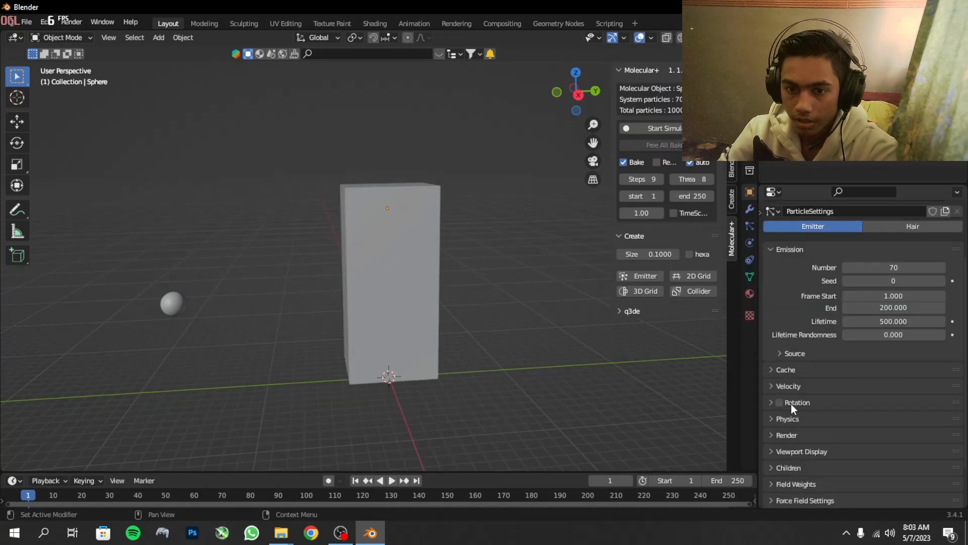
Enable particle rotation and render the particles as Sphere.001 object instances
left_click(778, 403)
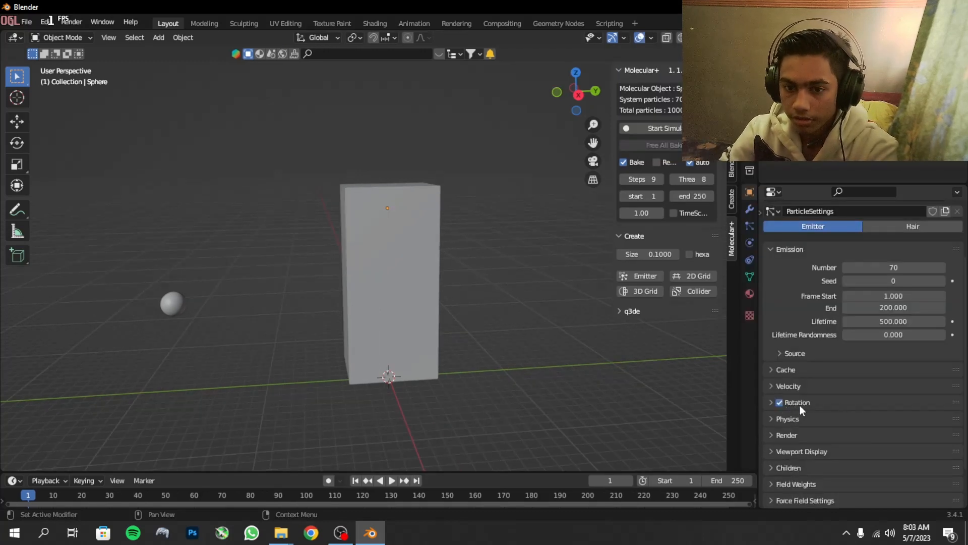
left_click(794, 402)
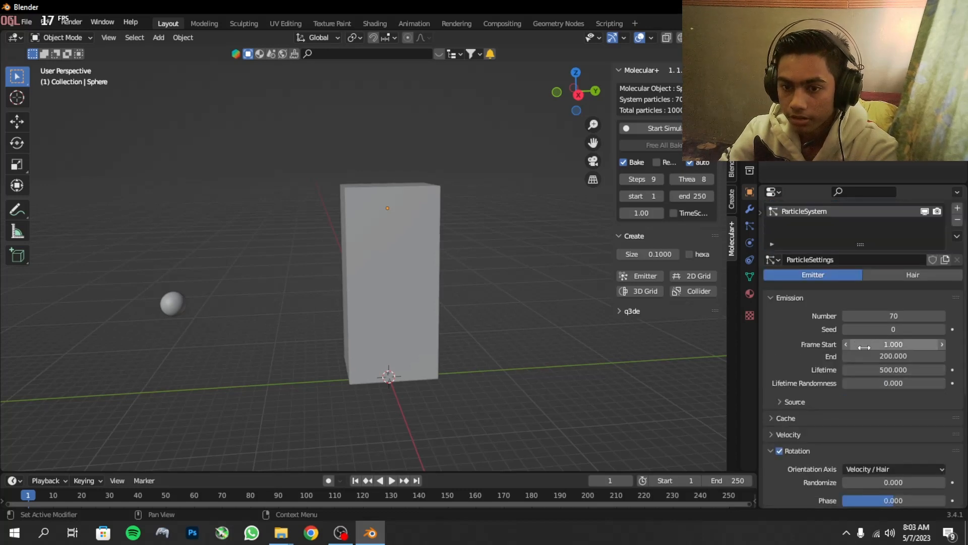
scroll("down", 3)
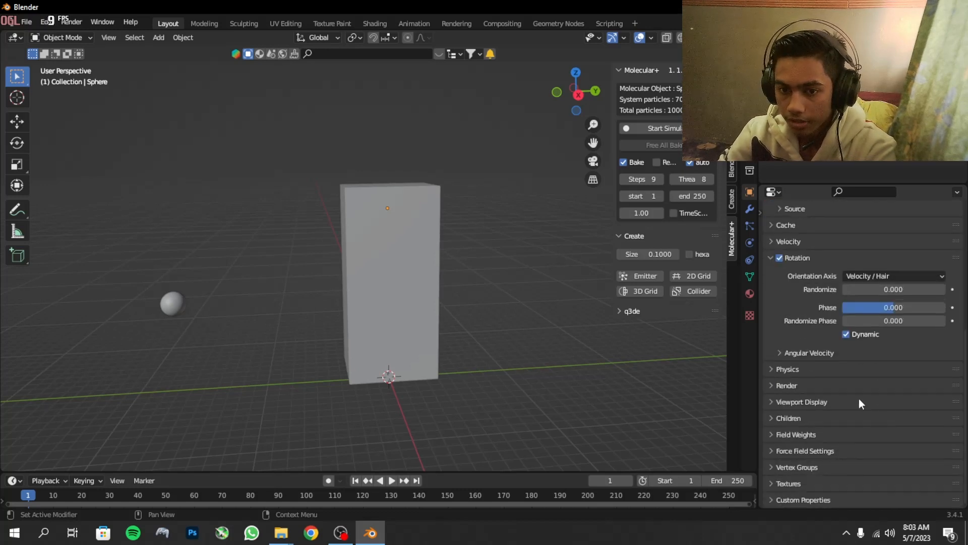
left_click(786, 385)
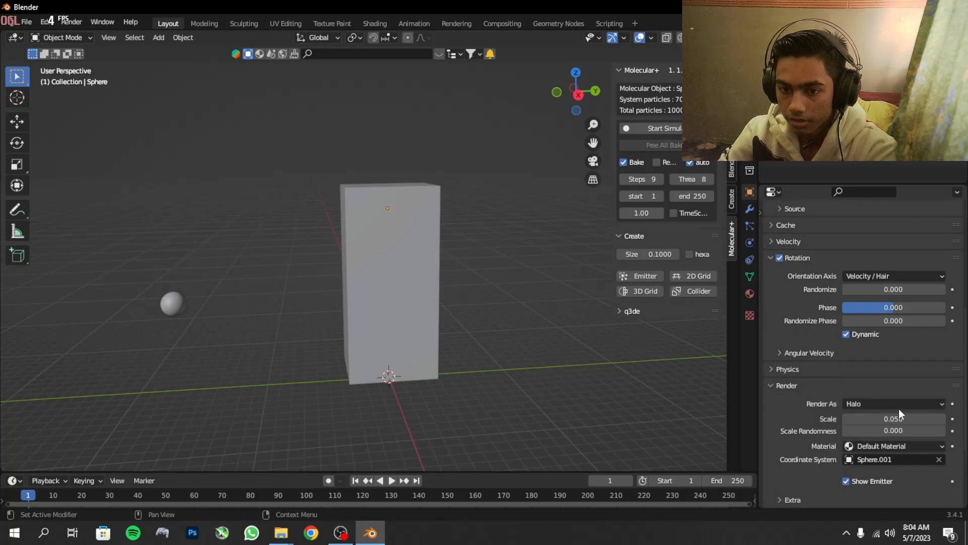
left_click(894, 403)
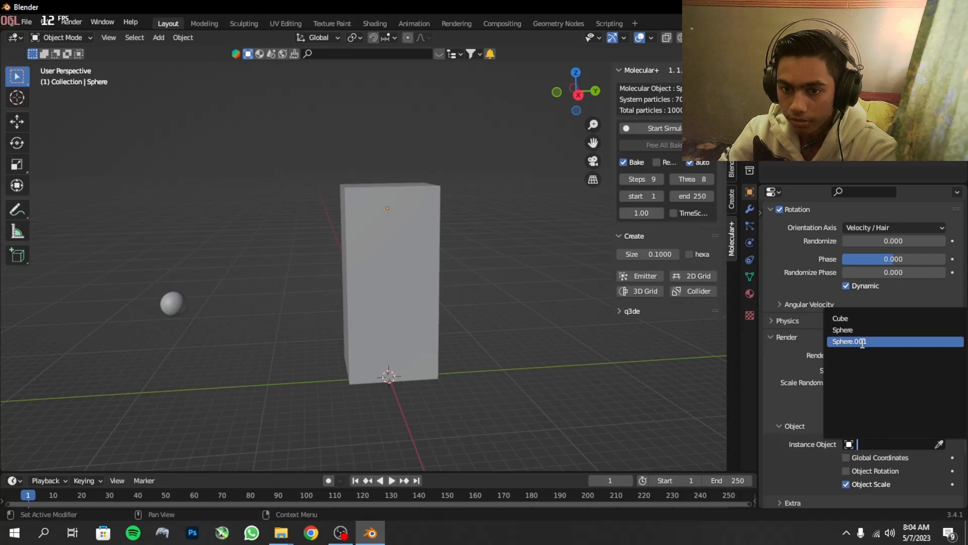
left_click(859, 341)
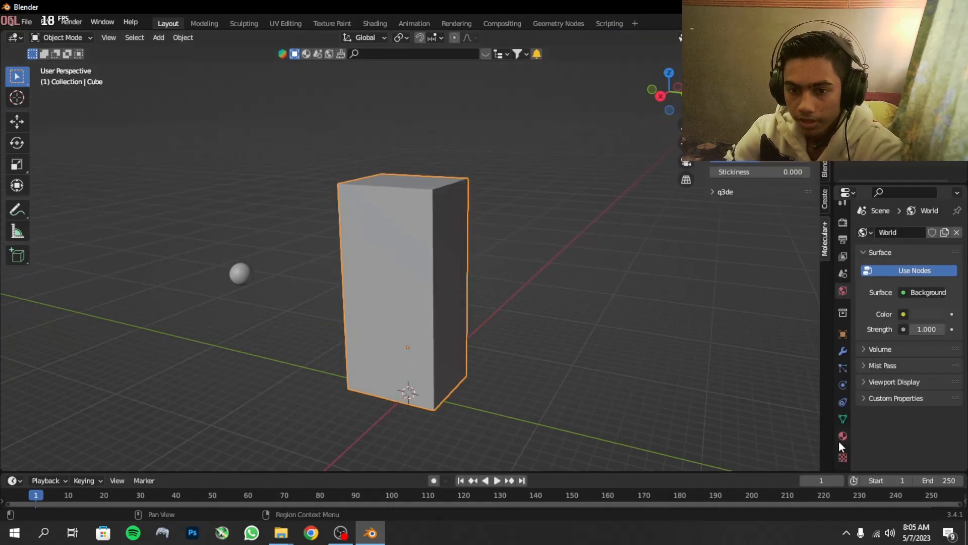
Create a new material on the tall box and switch into Edit Mode
left_click(842, 435)
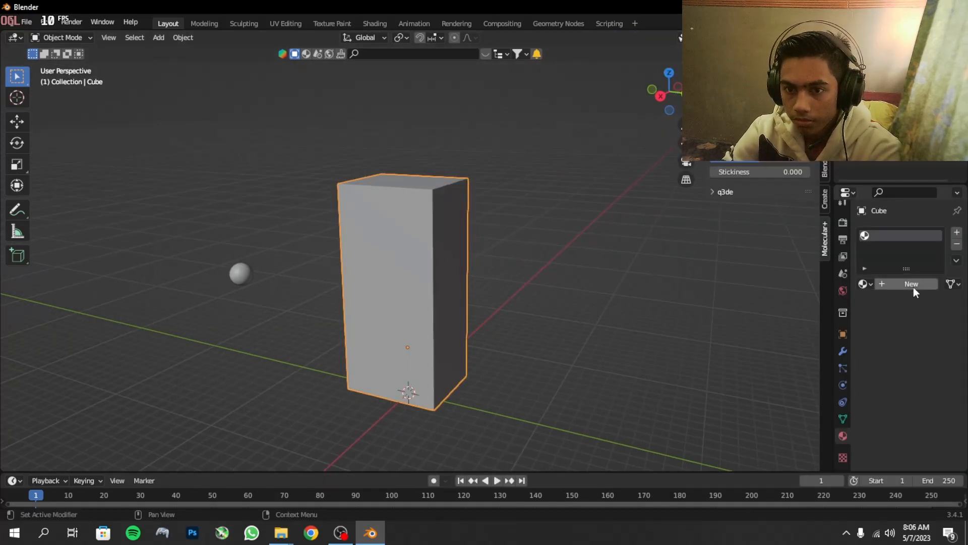
left_click(911, 284)
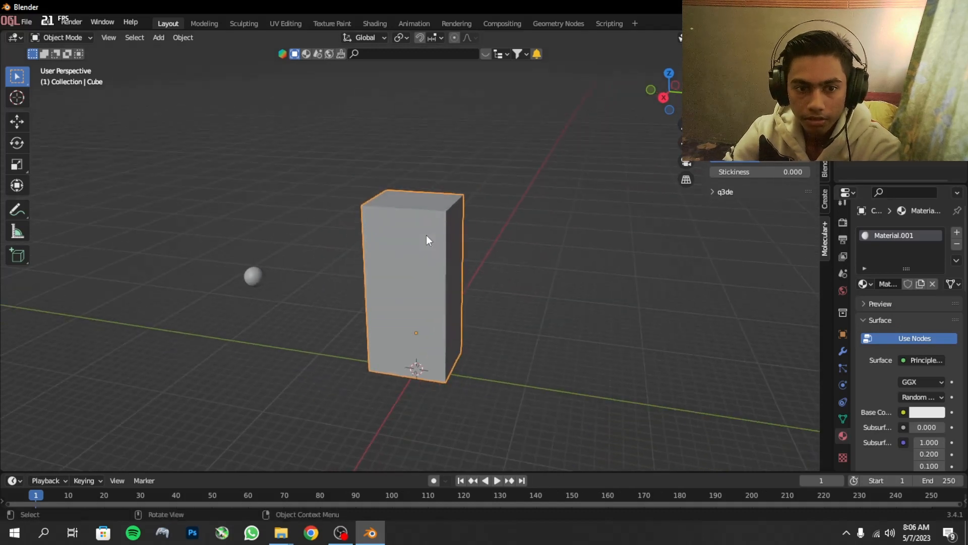
key("Tab")
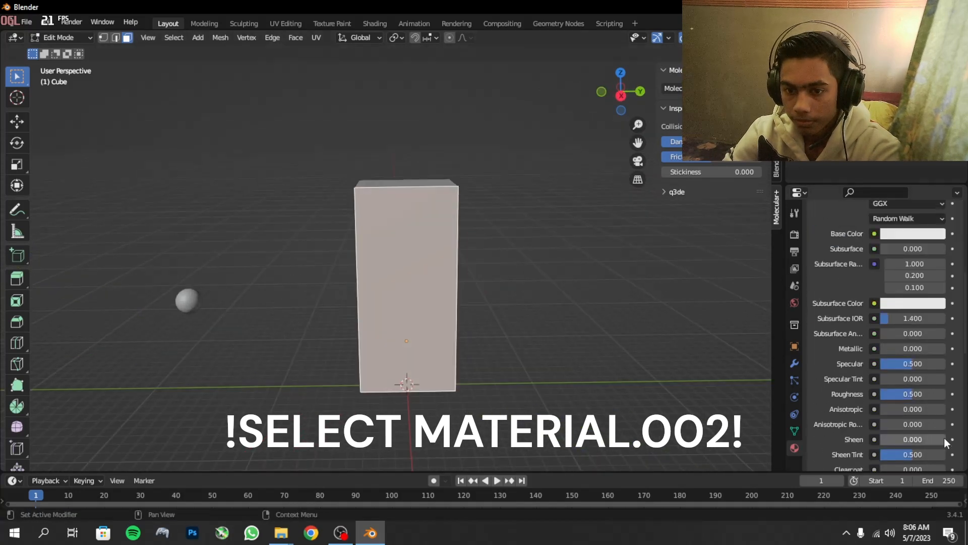
scroll("down", 3)
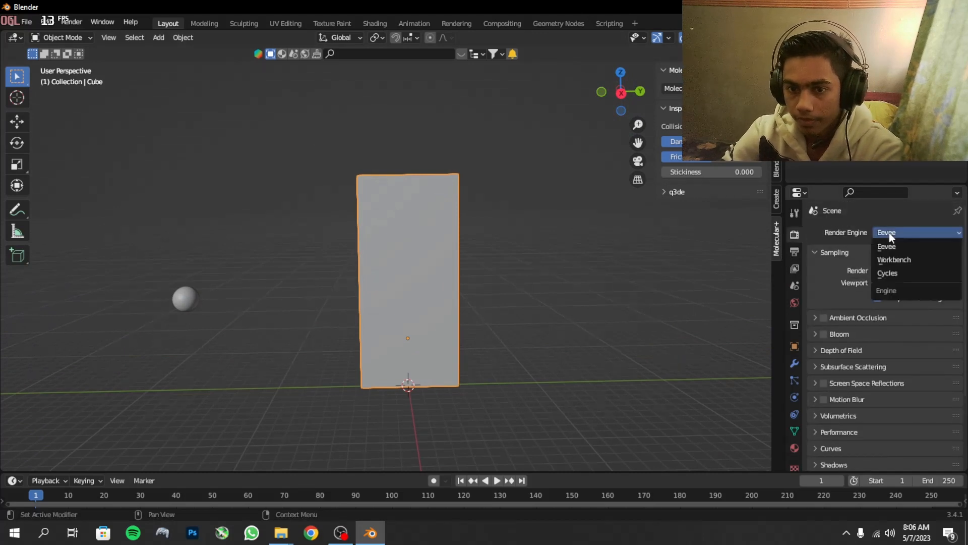
Unlink the old world, create a new one, and feed a Nishita Sky Texture into Background Color
left_click(887, 273)
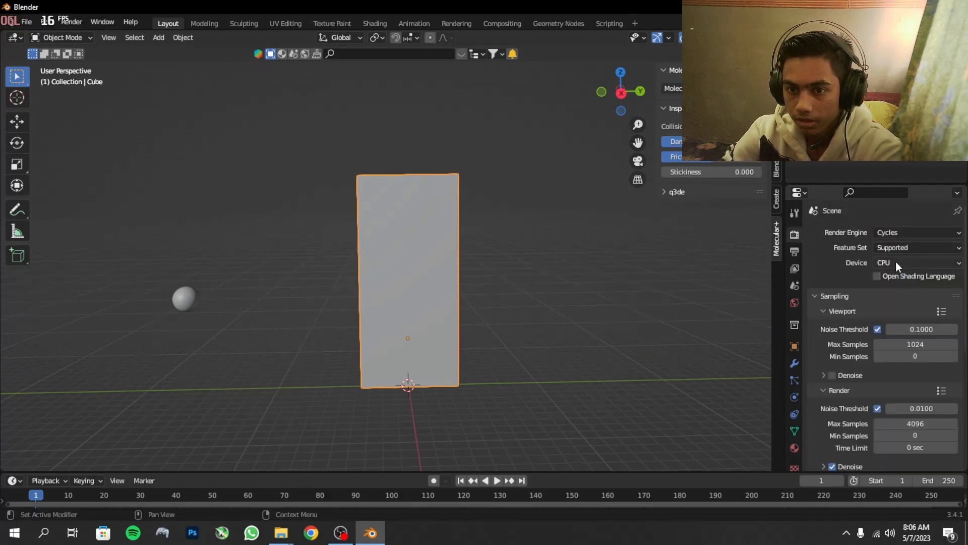
mouse_move(897, 263)
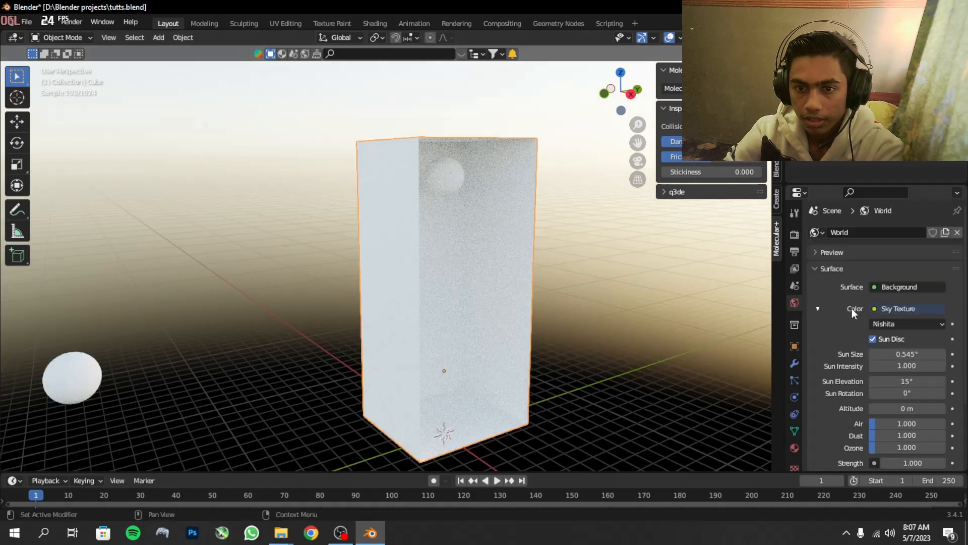
left_click(905, 309)
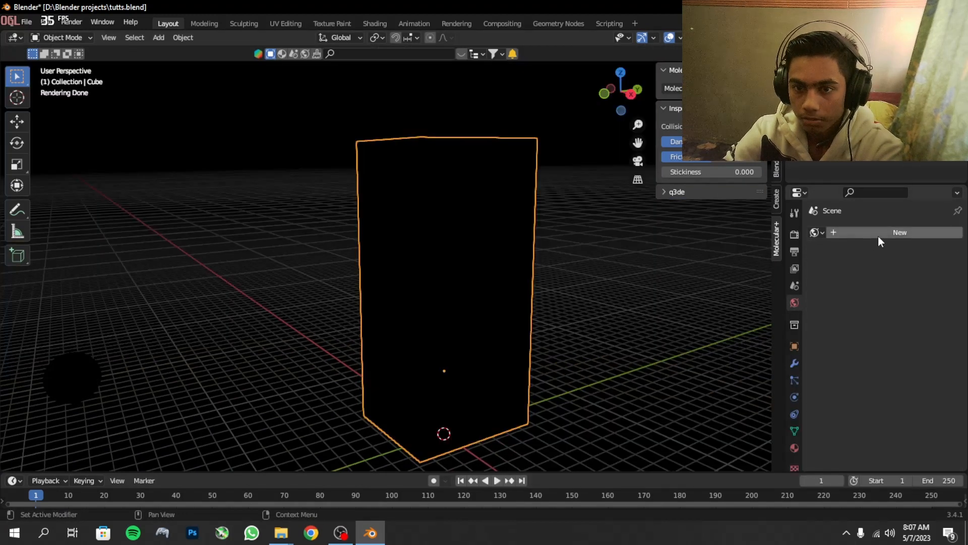
left_click(900, 232)
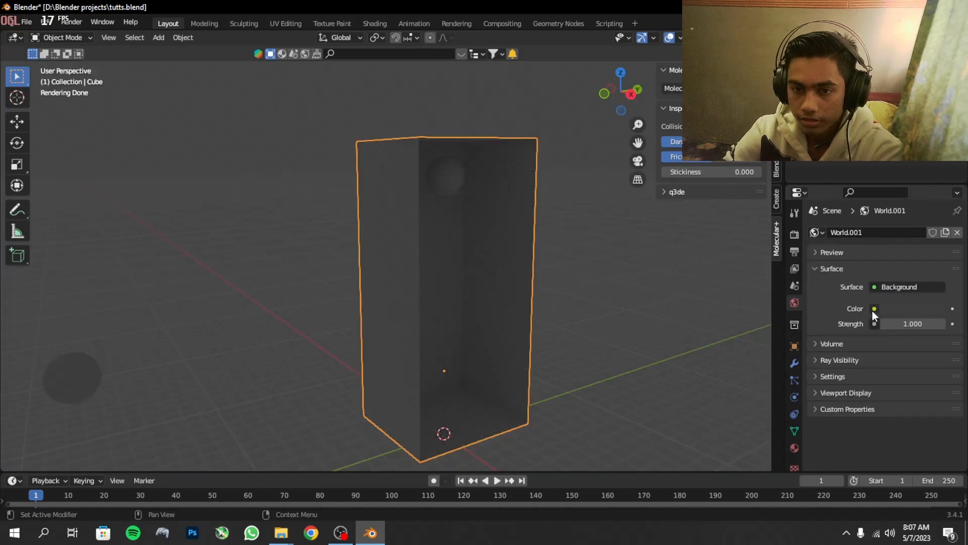
left_click(873, 308)
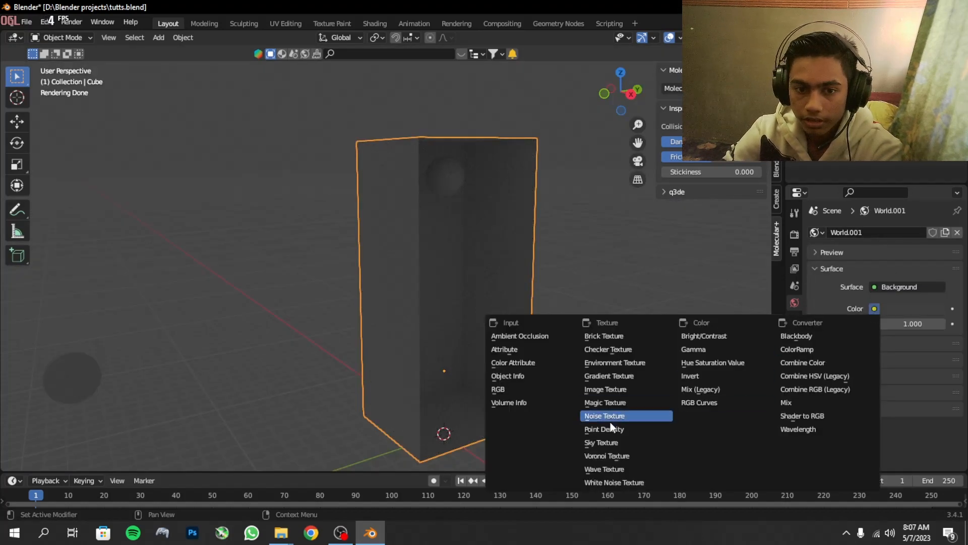
left_click(601, 442)
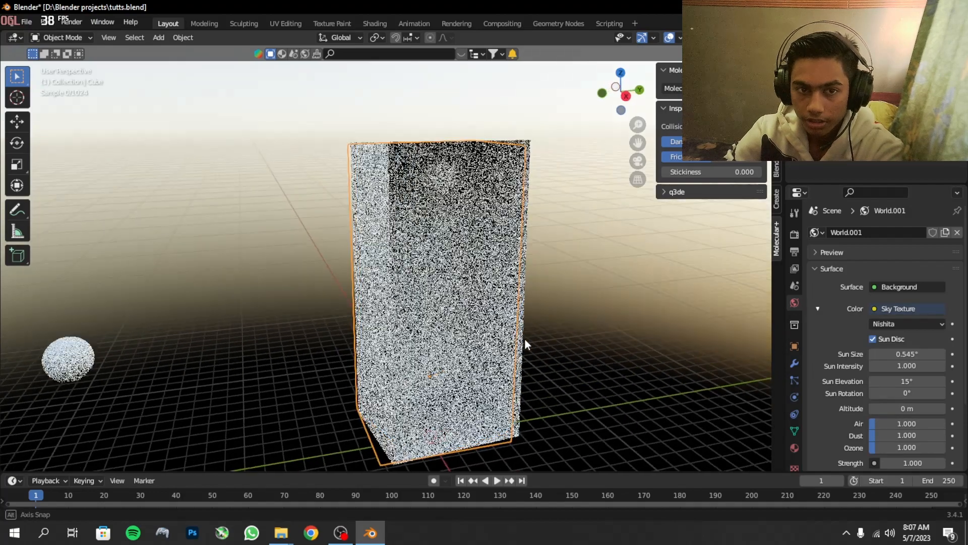
left_click_drag(525, 346, 497, 266)
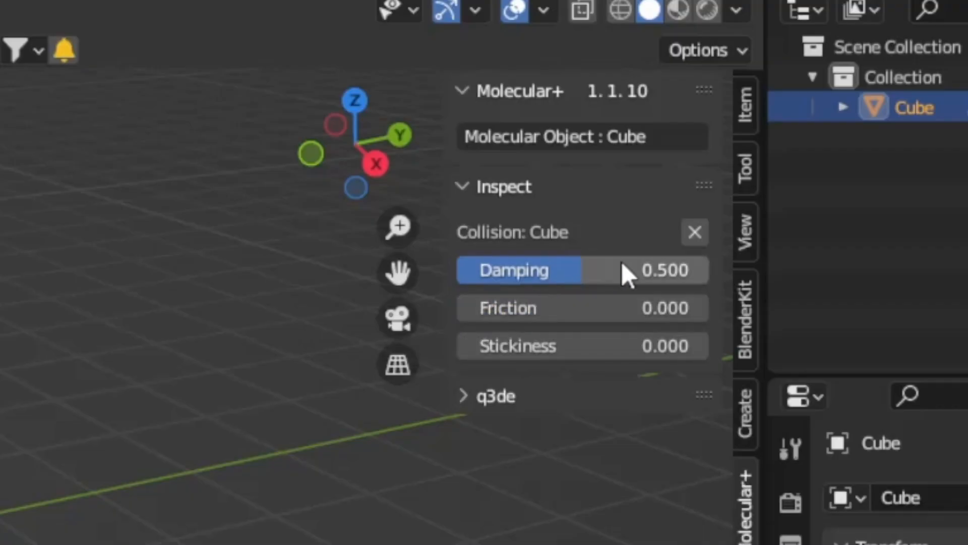
Set the box's collision damping to 0.5 and the particle render scale to .7
left_click_drag(617, 269, 660, 270)
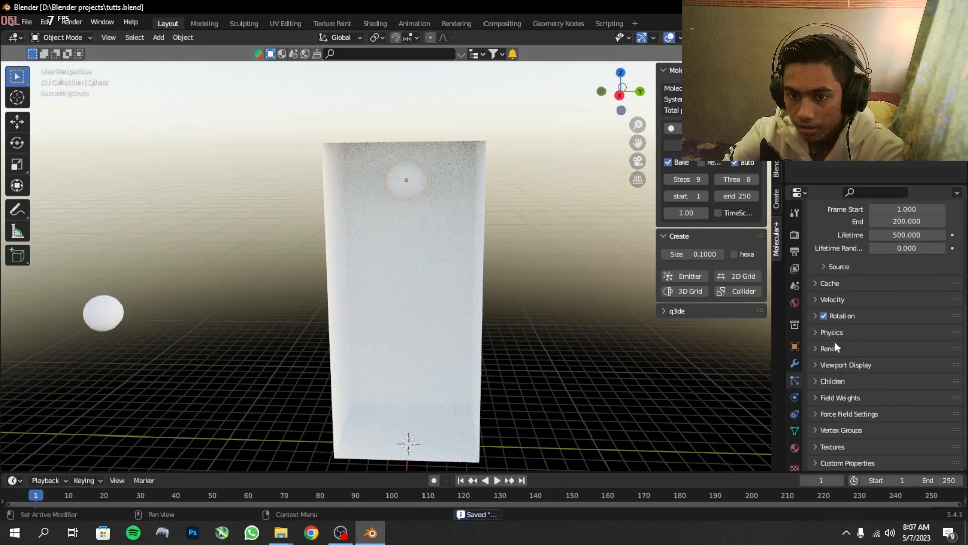
left_click(830, 348)
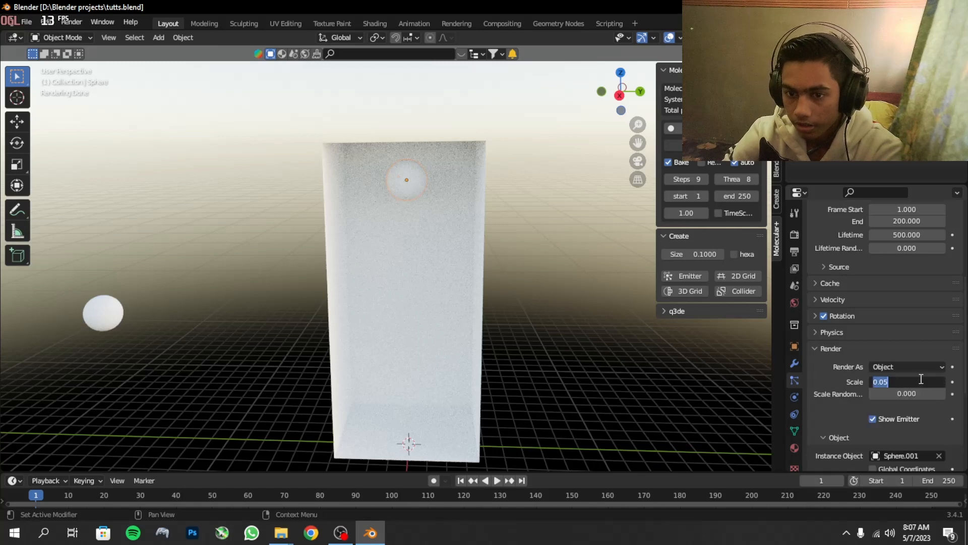
type(".7")
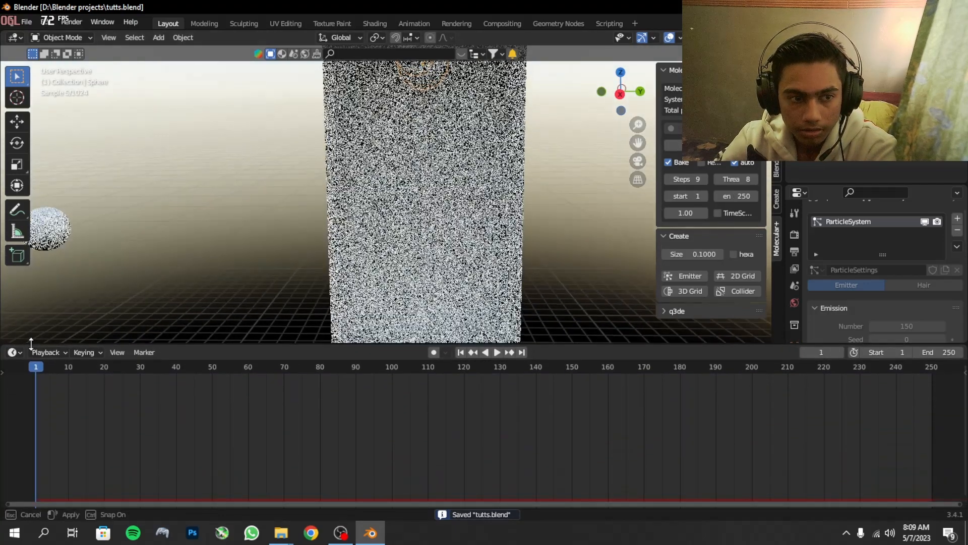
In the Shader Editor, give the sphere material an orange base colour, 0.559 metallic, 0.25 roughness
left_click(11, 352)
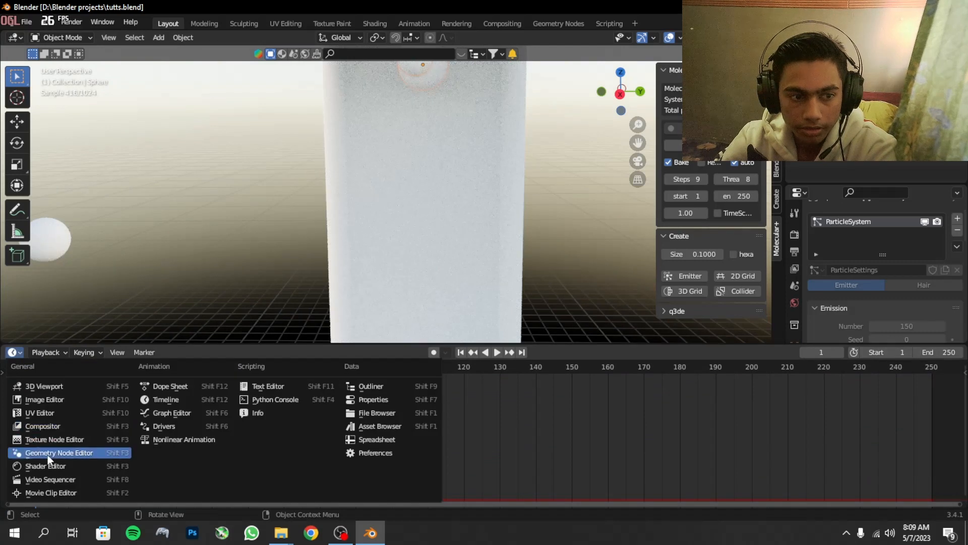
left_click(60, 453)
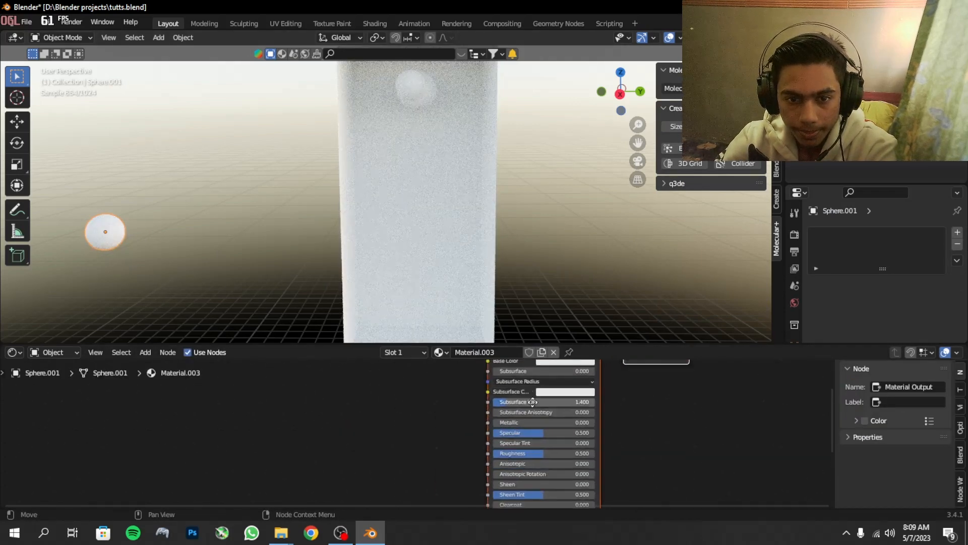
left_click(536, 411)
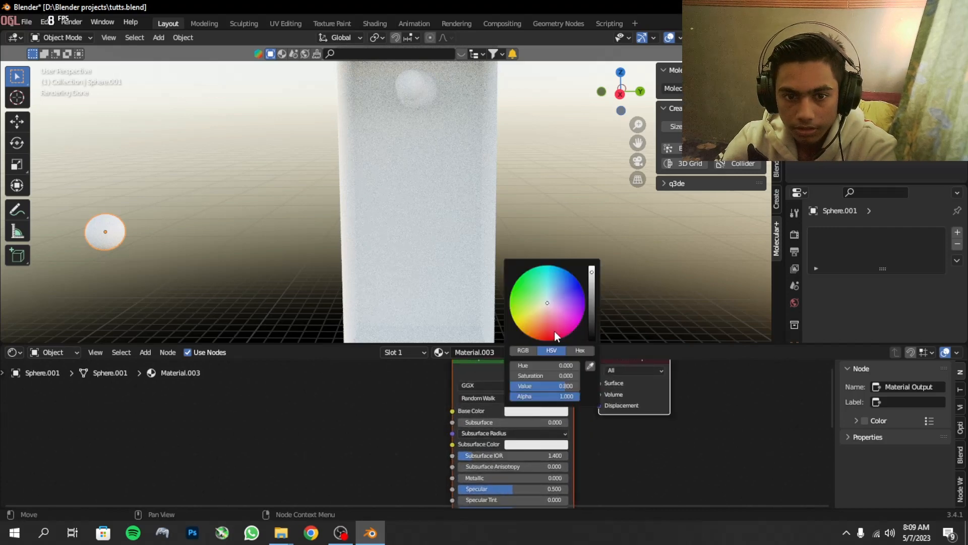
mouse_move(565, 316)
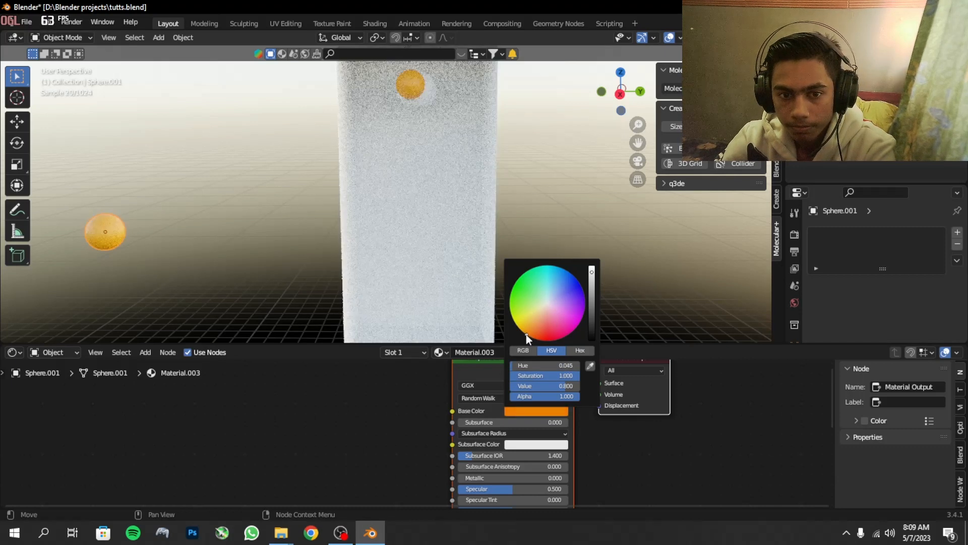
left_click(527, 338)
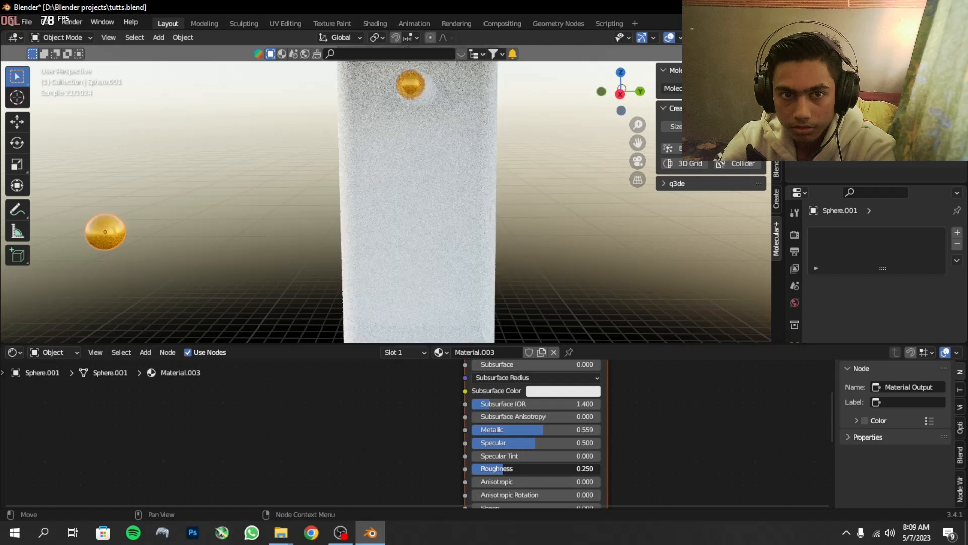
left_click_drag(512, 468, 501, 468)
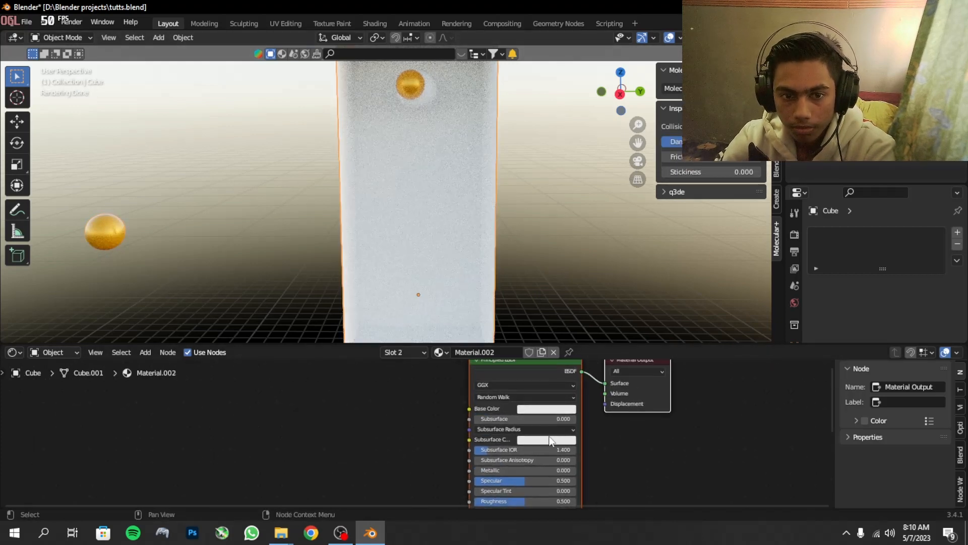
Set the tall box material's Base Color to yellow
left_click(546, 408)
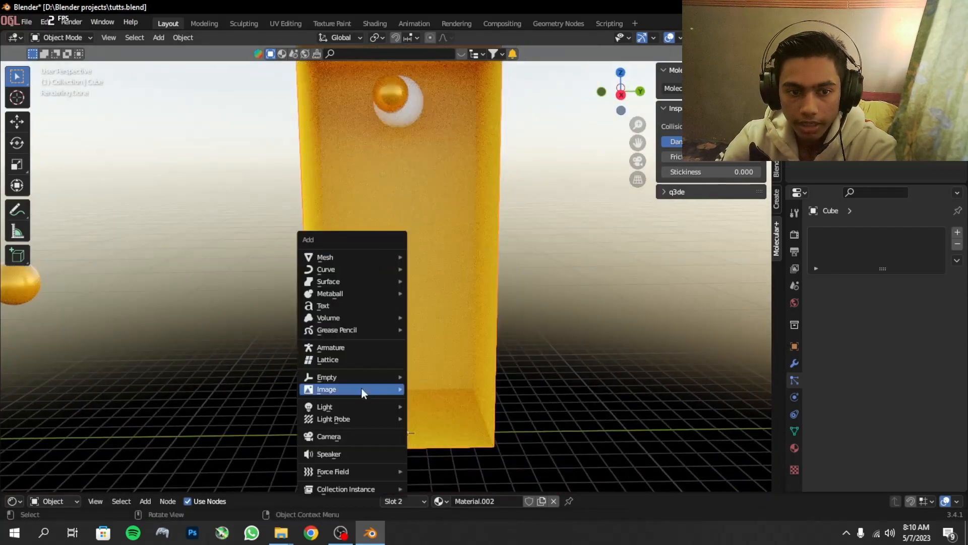
Add a camera at 1080×1920 resolution and play back the Molecular+ simulation
left_click(329, 437)
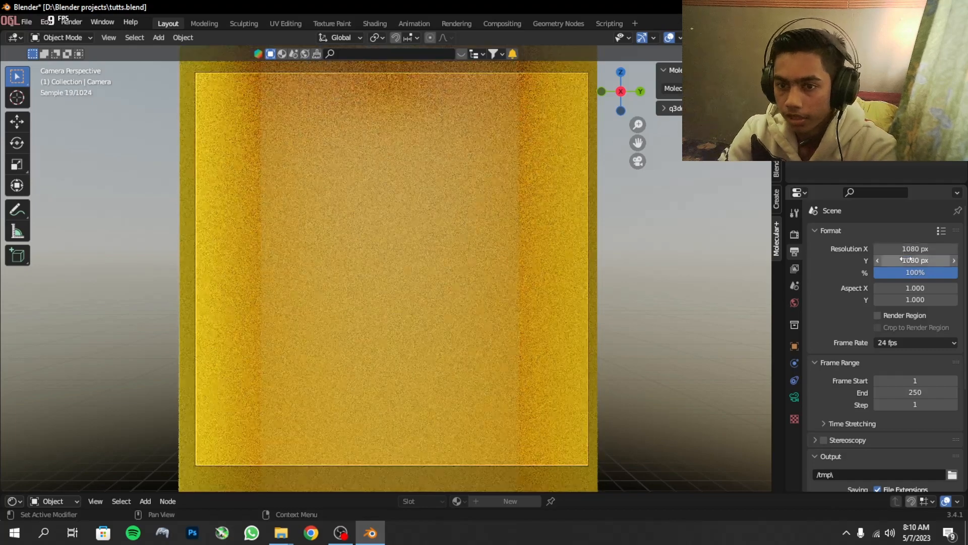
type("1920")
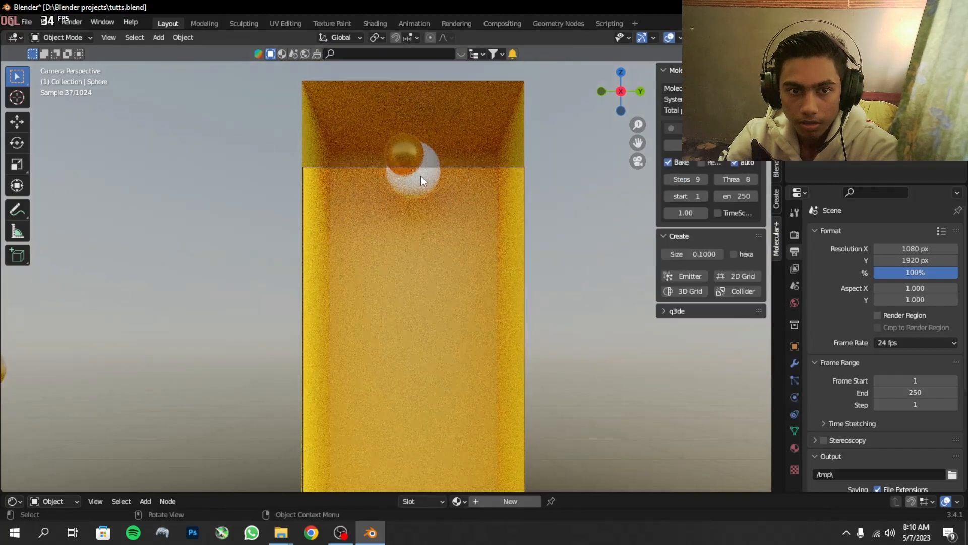
key("g")
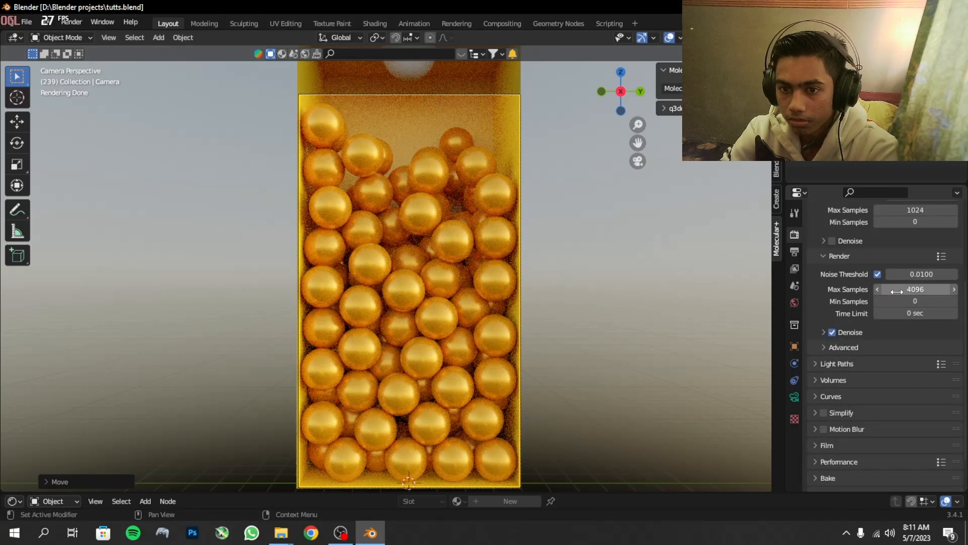
Set render Max Samples to 50 and the output frame rate to 25 fps
left_click(915, 289)
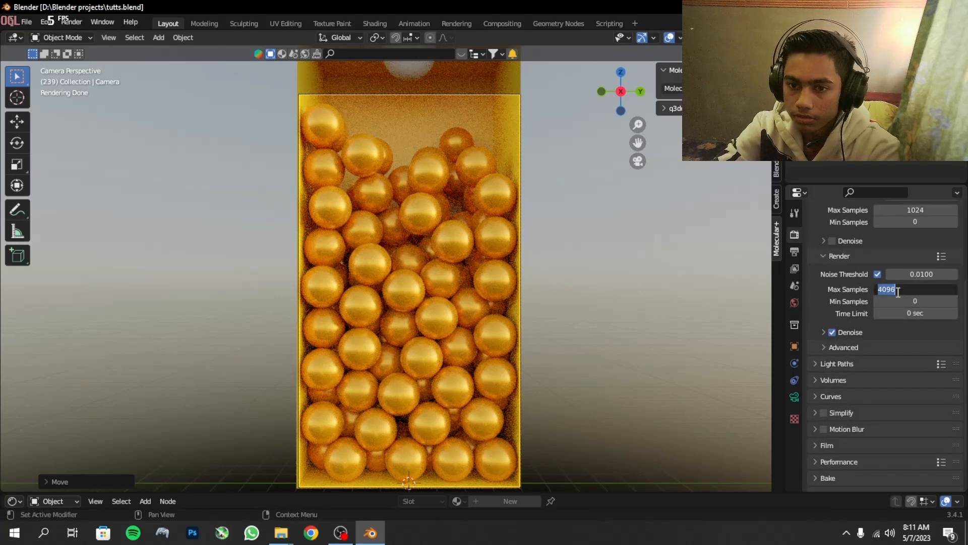
type("50")
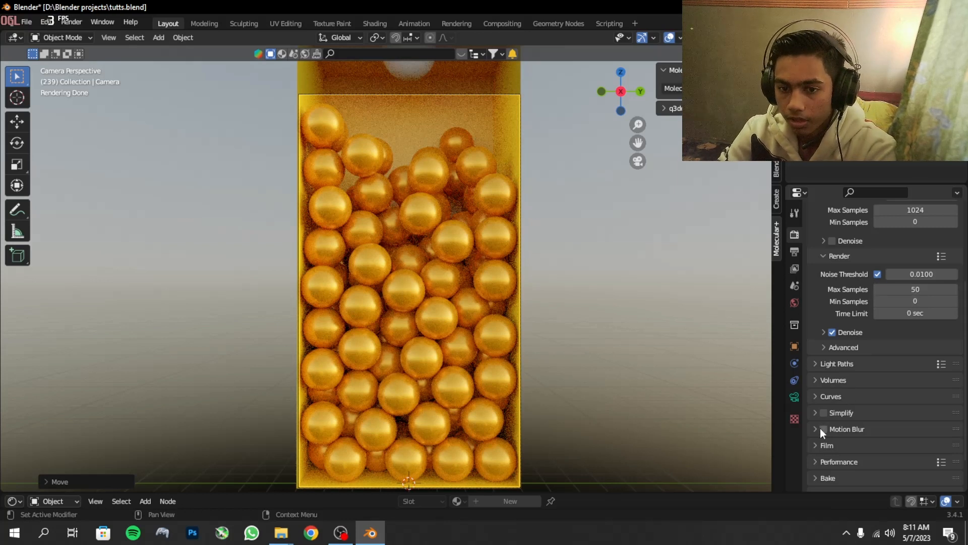
left_click(822, 429)
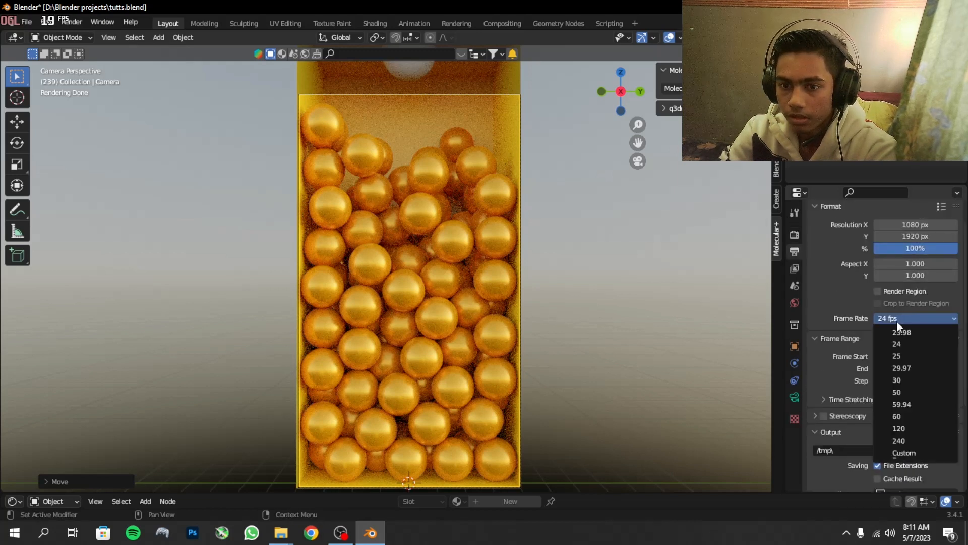
mouse_move(915, 355)
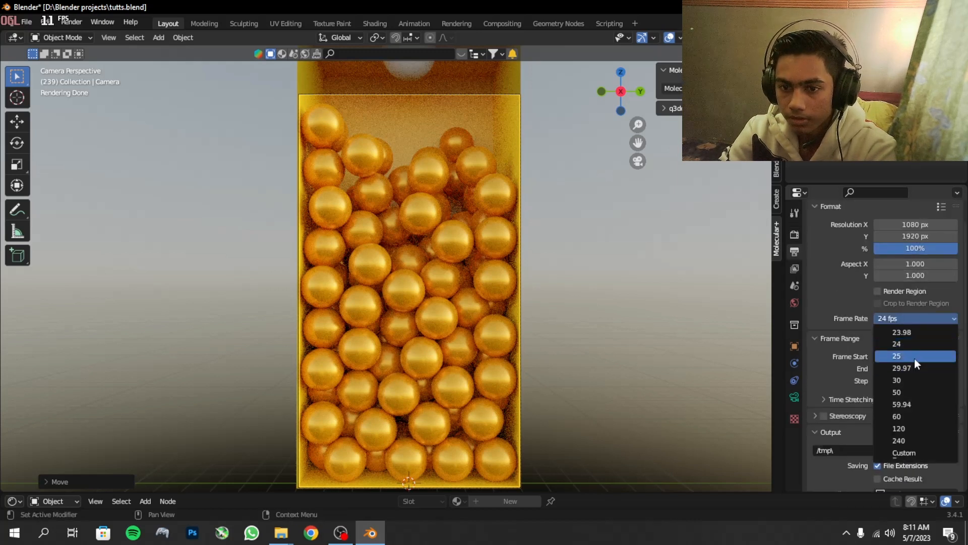
left_click(895, 355)
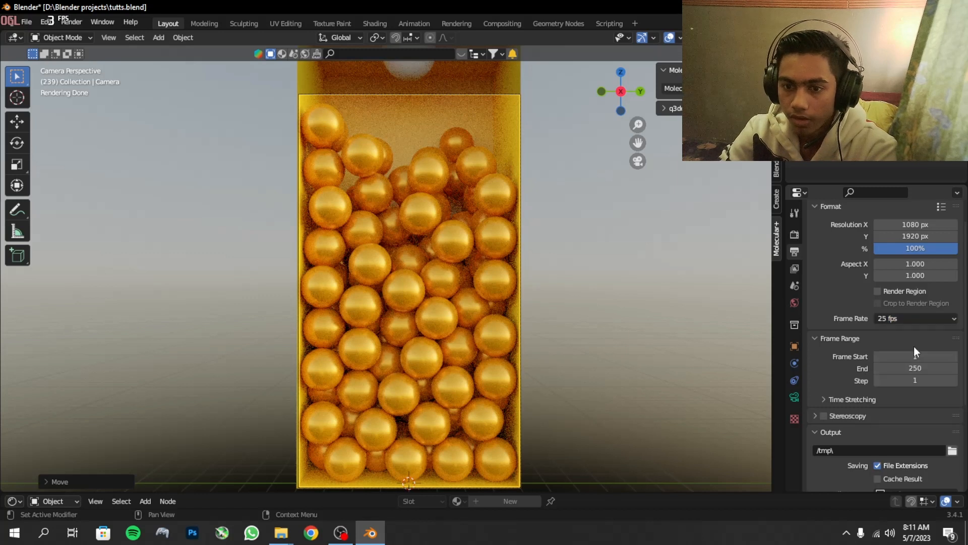
Set the output file format to FFmpeg Video and show the encoding container choices
scroll("down", 3)
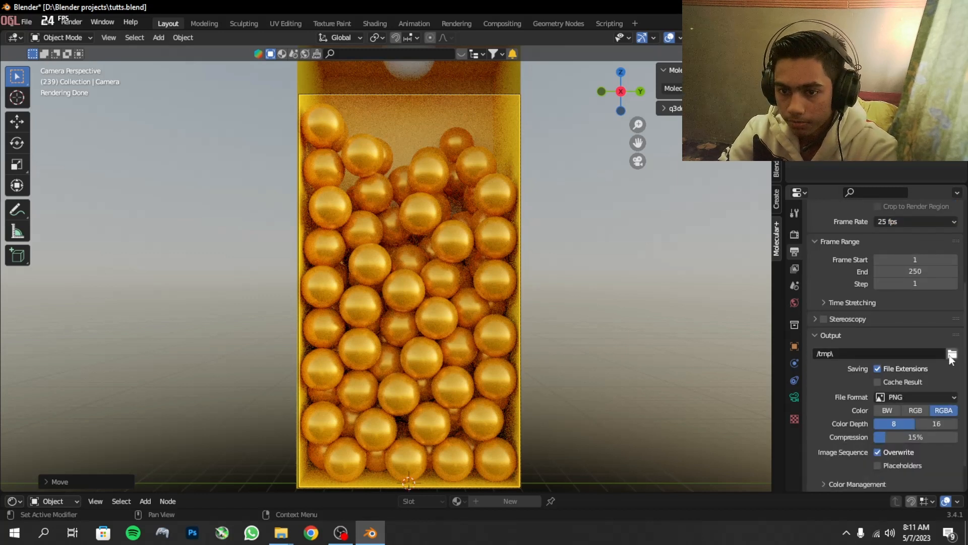
left_click(915, 396)
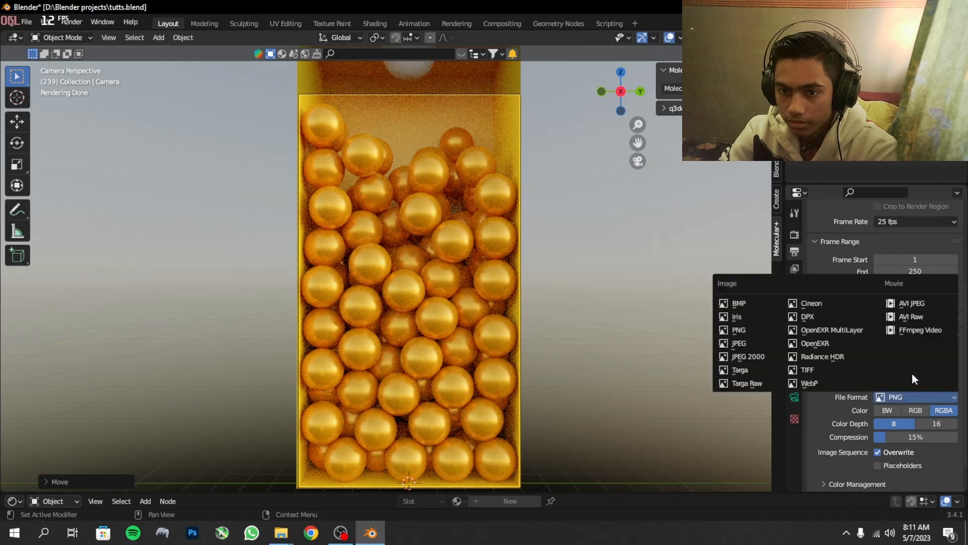
left_click(918, 330)
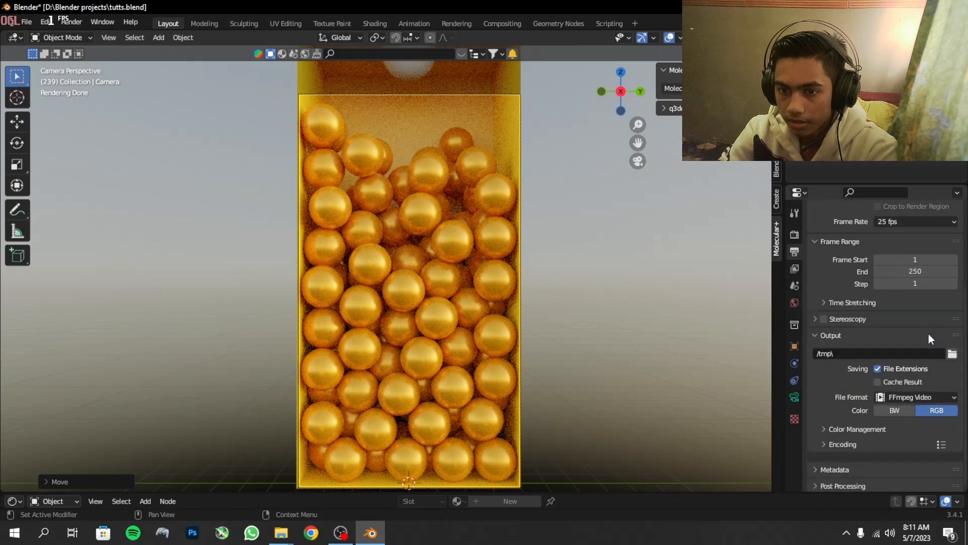
left_click(824, 444)
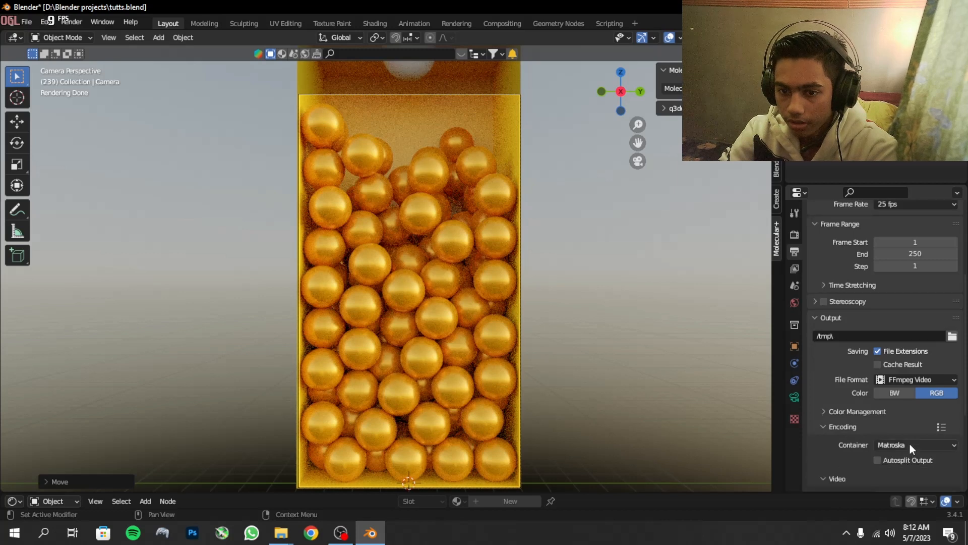
left_click(915, 444)
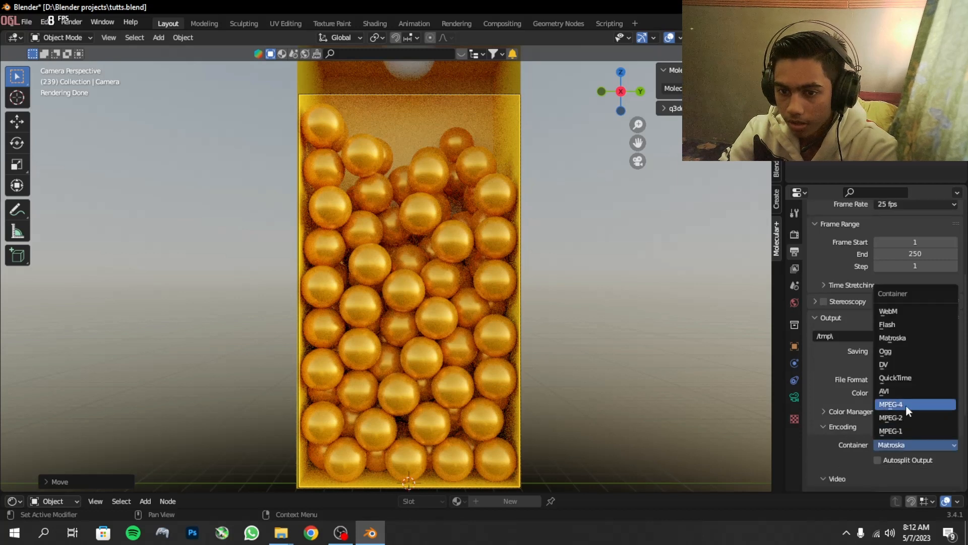